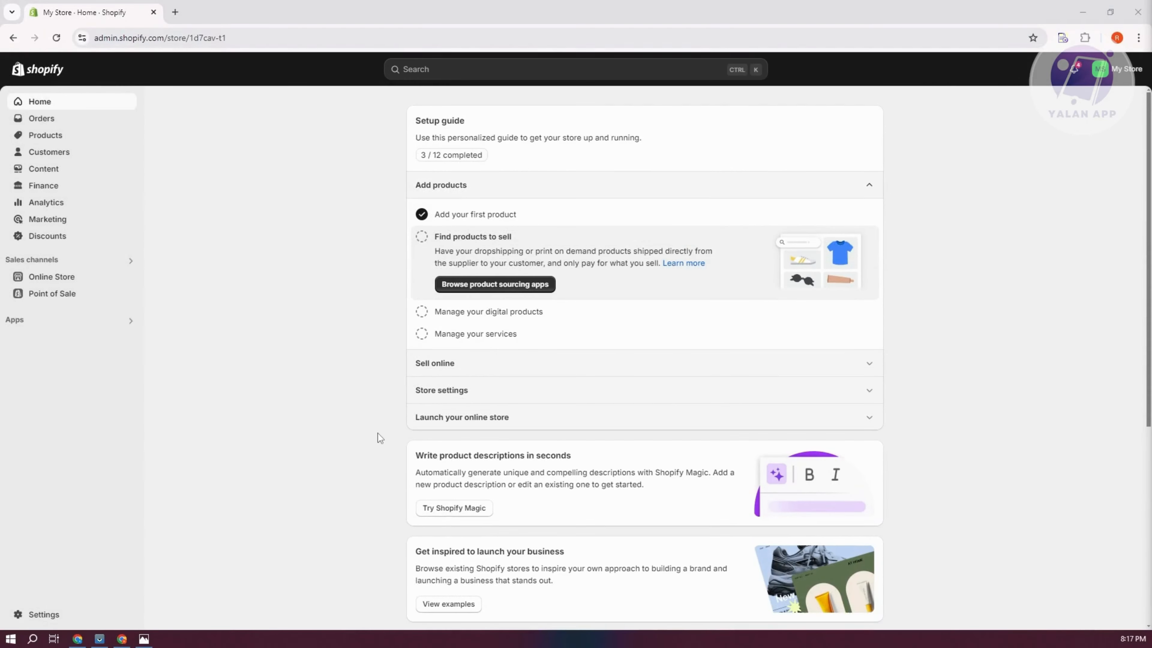
pyautogui.moveTo(333, 425)
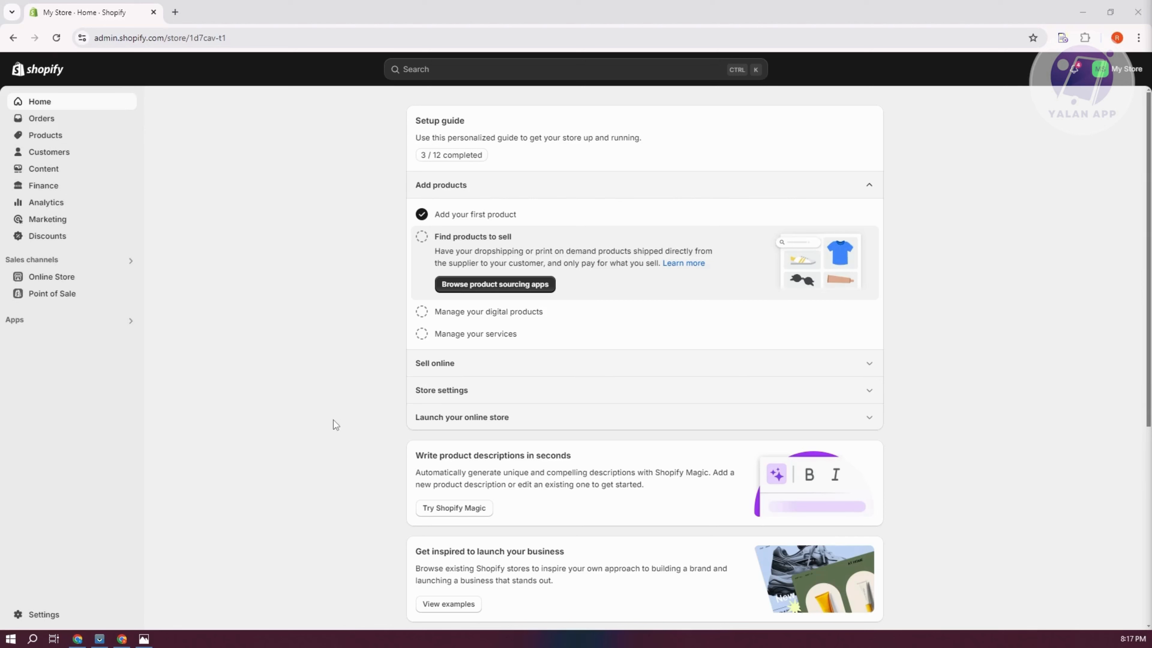
pyautogui.moveTo(266, 564)
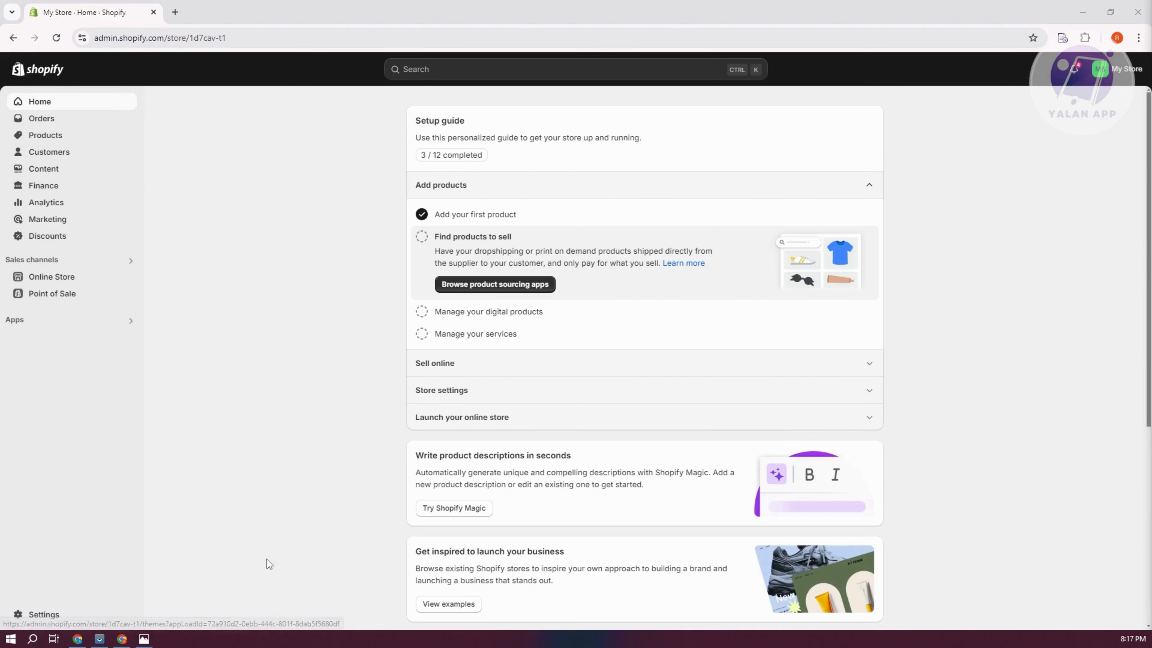
pyautogui.moveTo(268, 547)
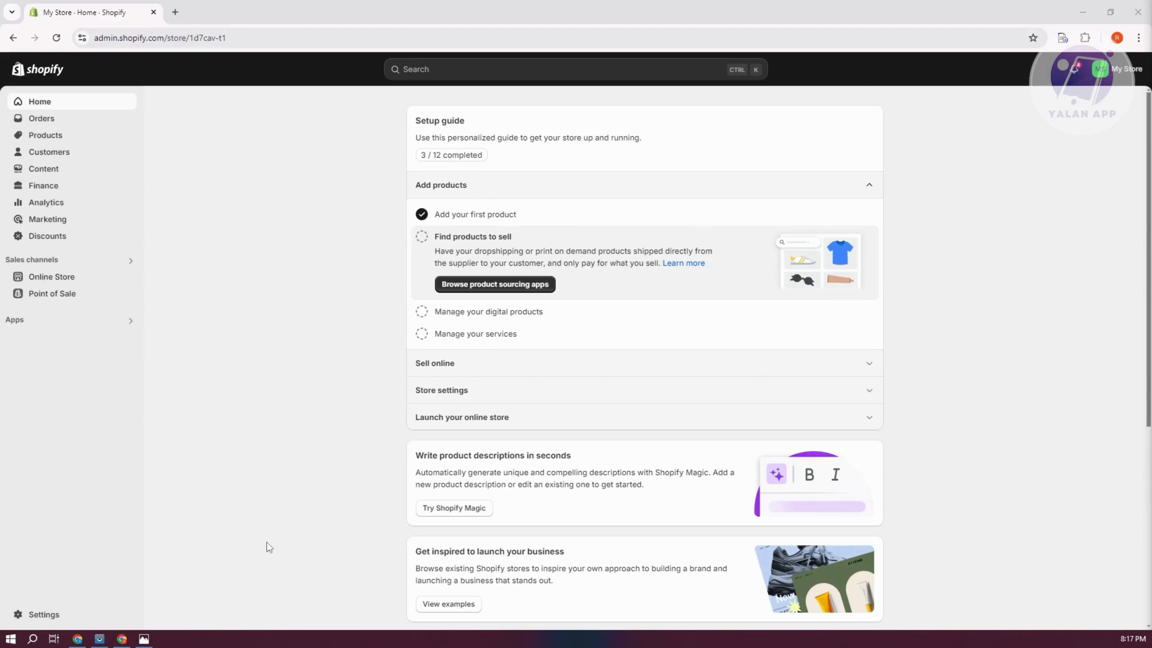
pyautogui.moveTo(235, 545)
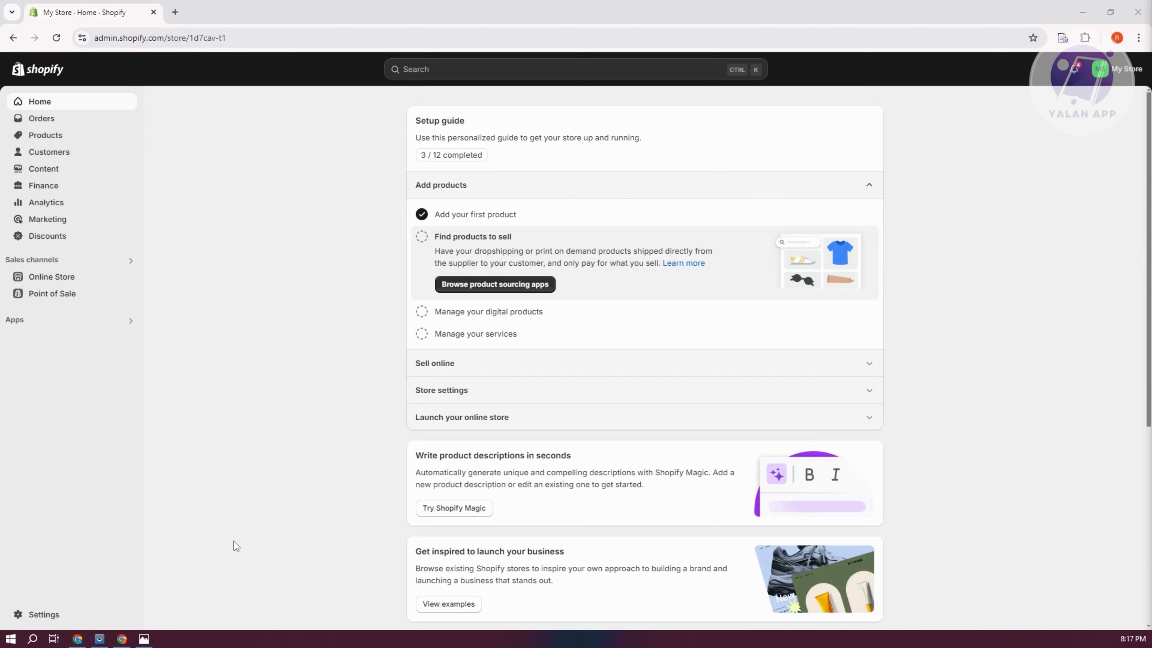
pyautogui.moveTo(100, 324)
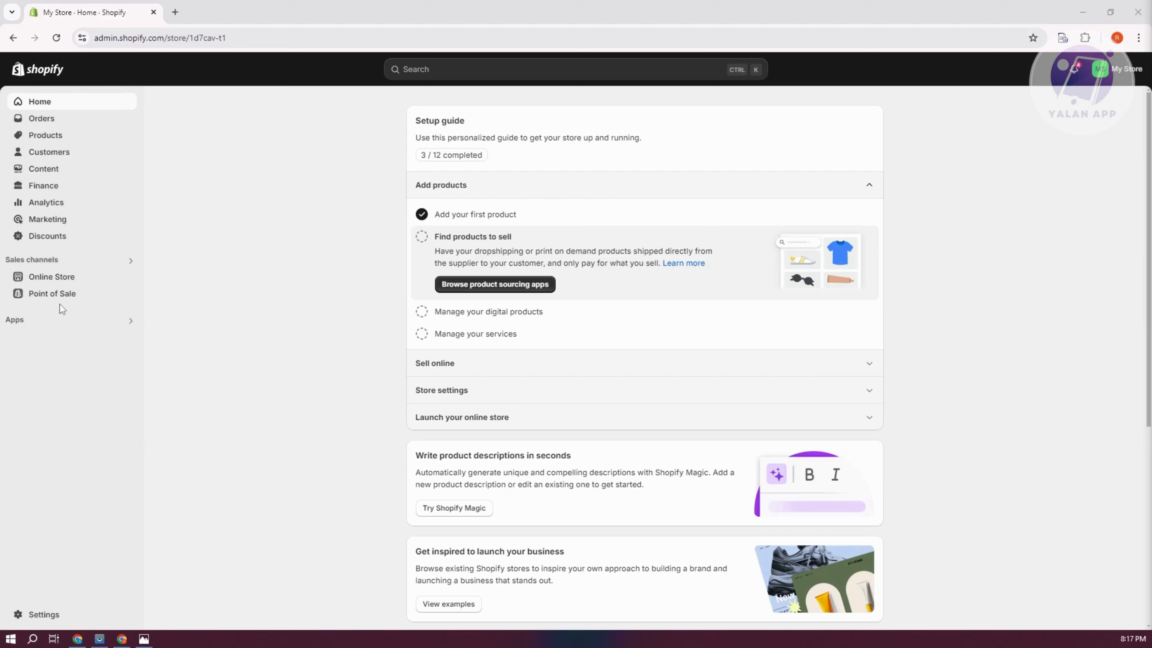
pyautogui.moveTo(279, 587)
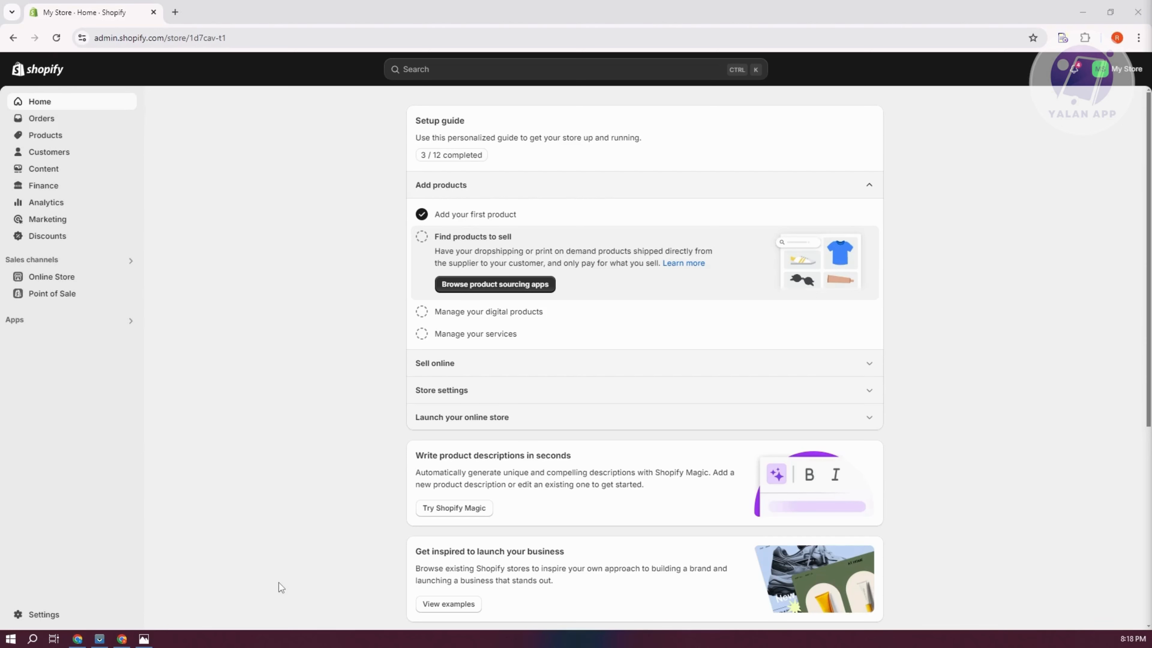
pyautogui.moveTo(35, 388)
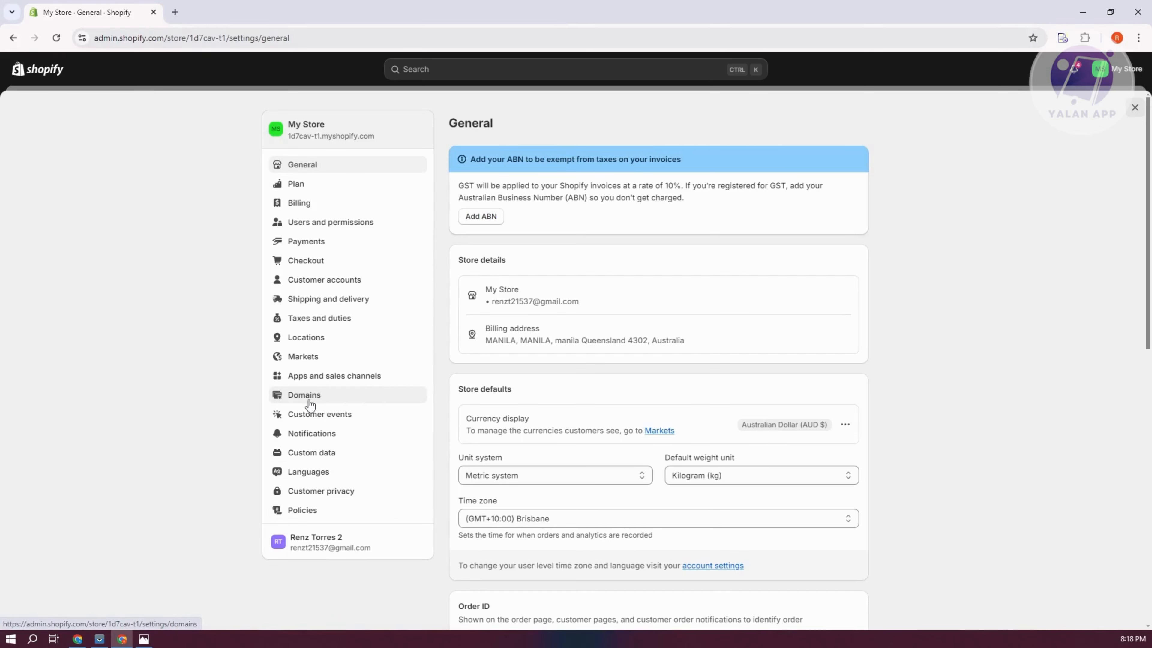
# - Reach the Connect existing domain form from the store's Domains settings
pyautogui.click(304, 395)
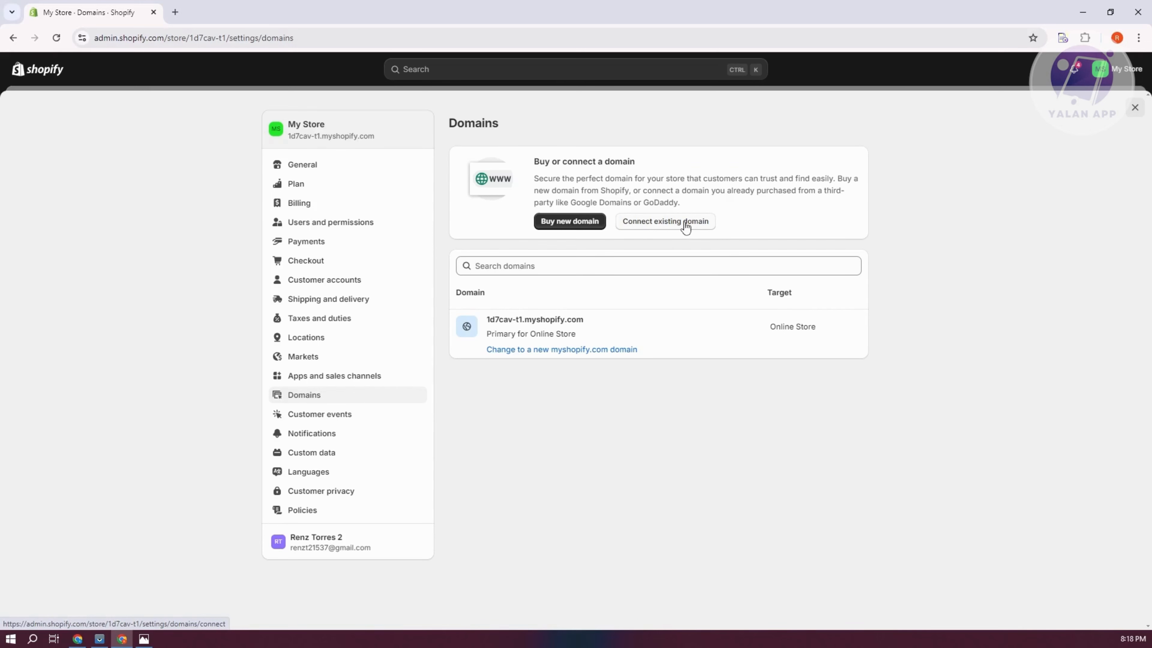
pyautogui.click(663, 221)
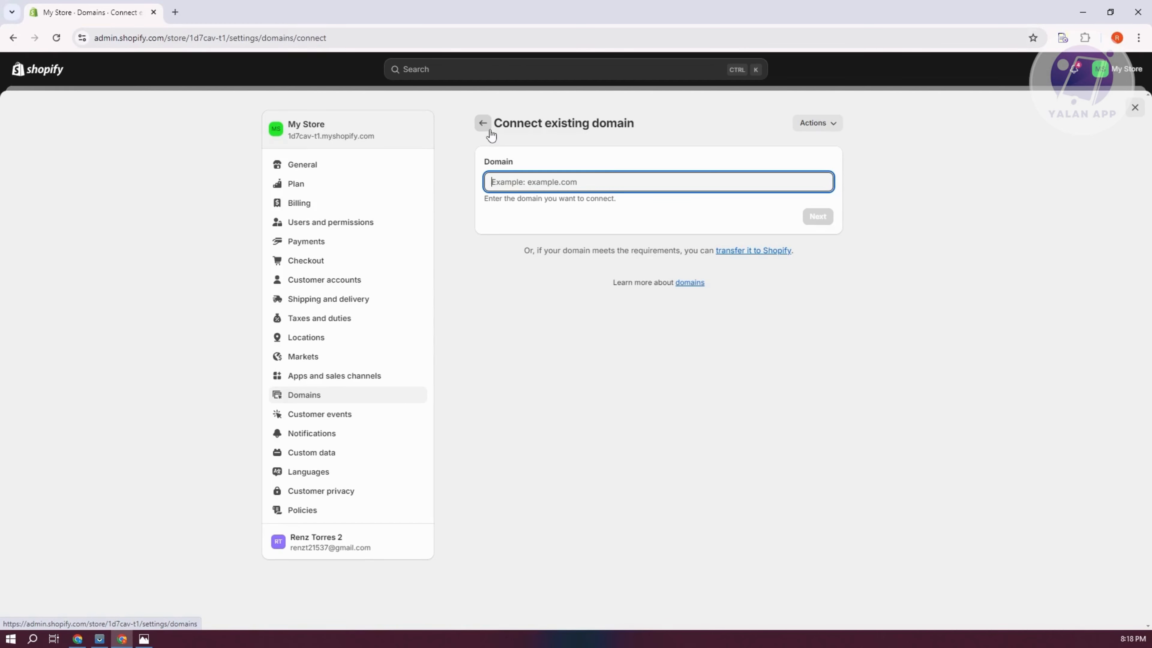
# - Return to the Domains list showing 1d7cav-t1.myshopify.com as primary
pyautogui.click(482, 123)
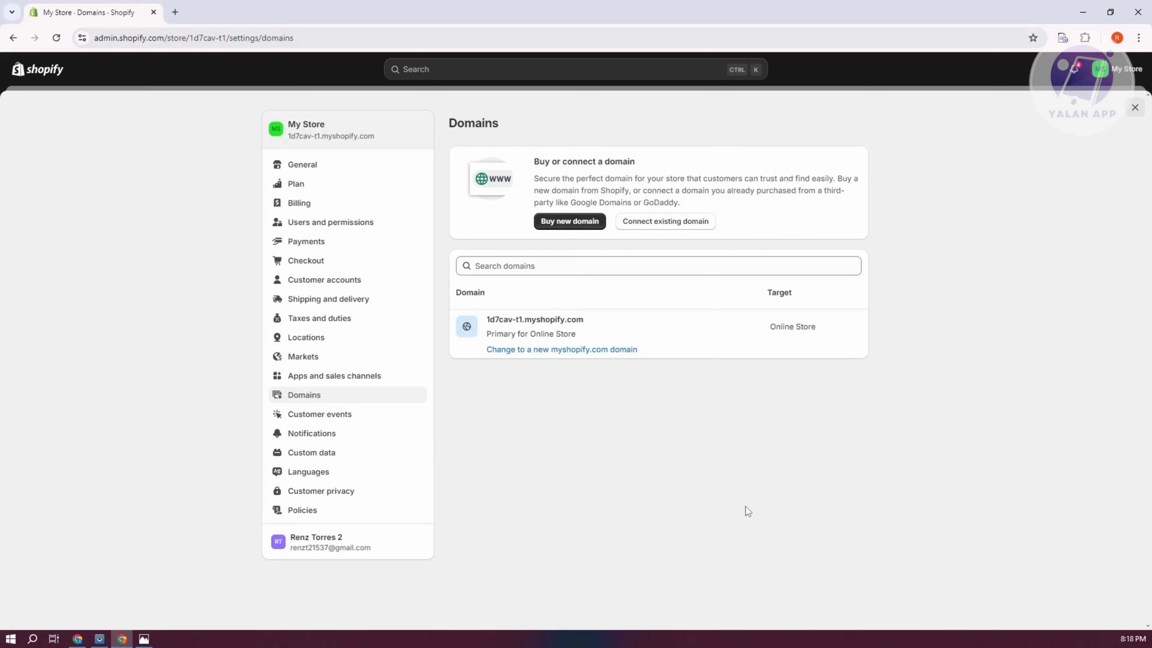
pyautogui.moveTo(318, 484)
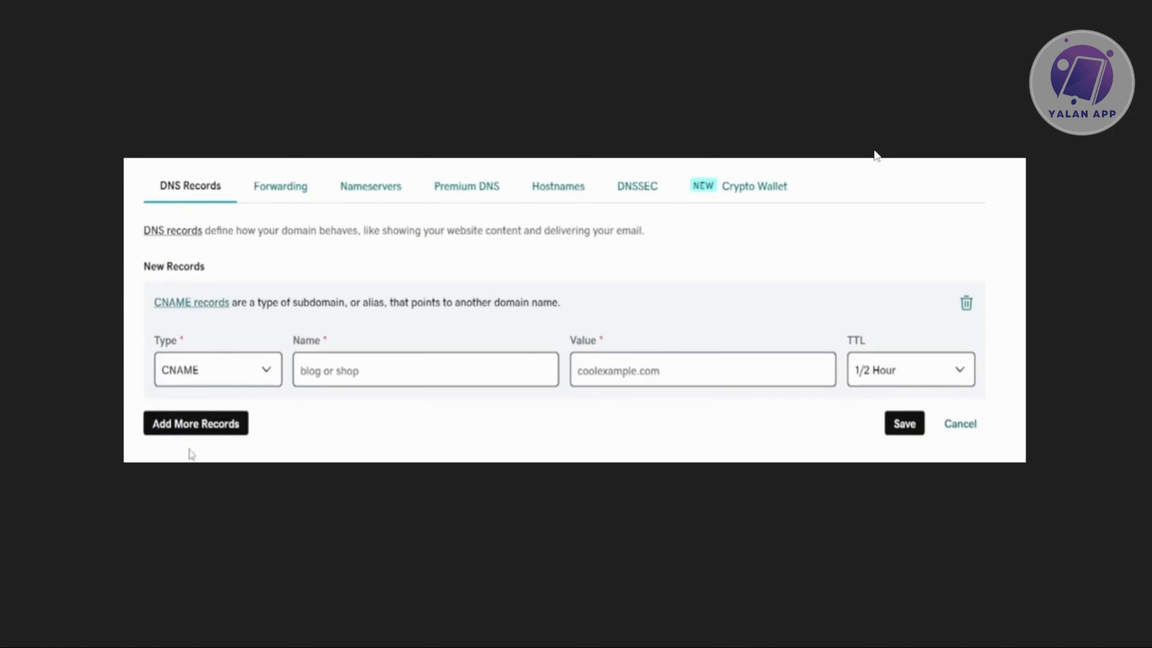
pyautogui.moveTo(477, 106)
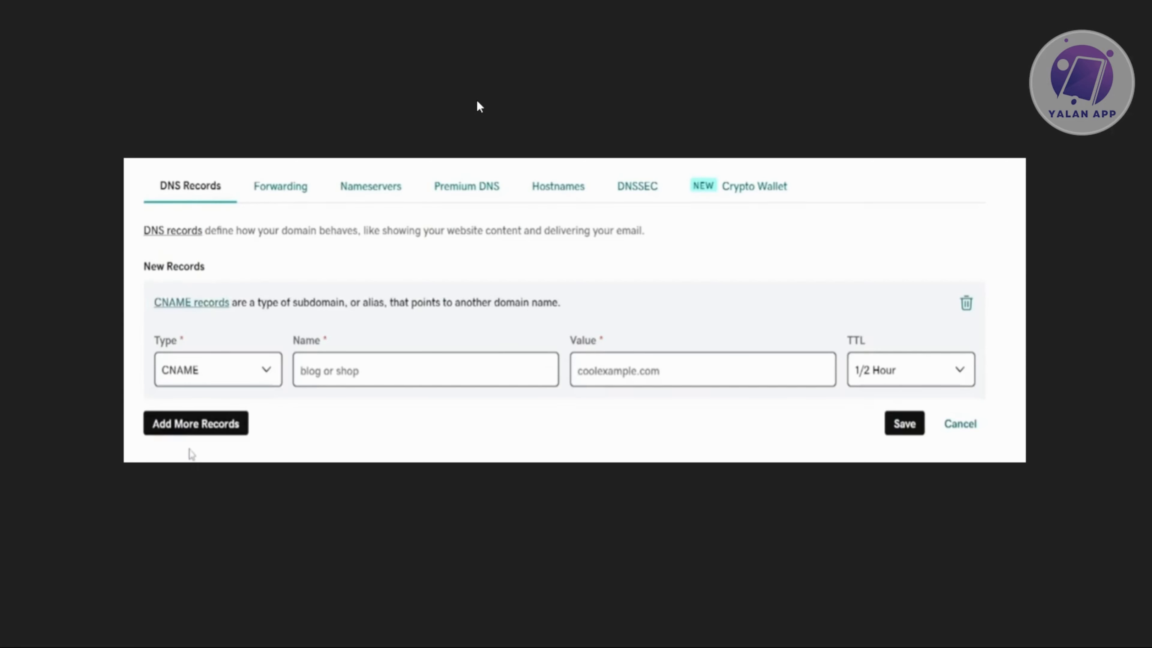
pyautogui.moveTo(285, 377)
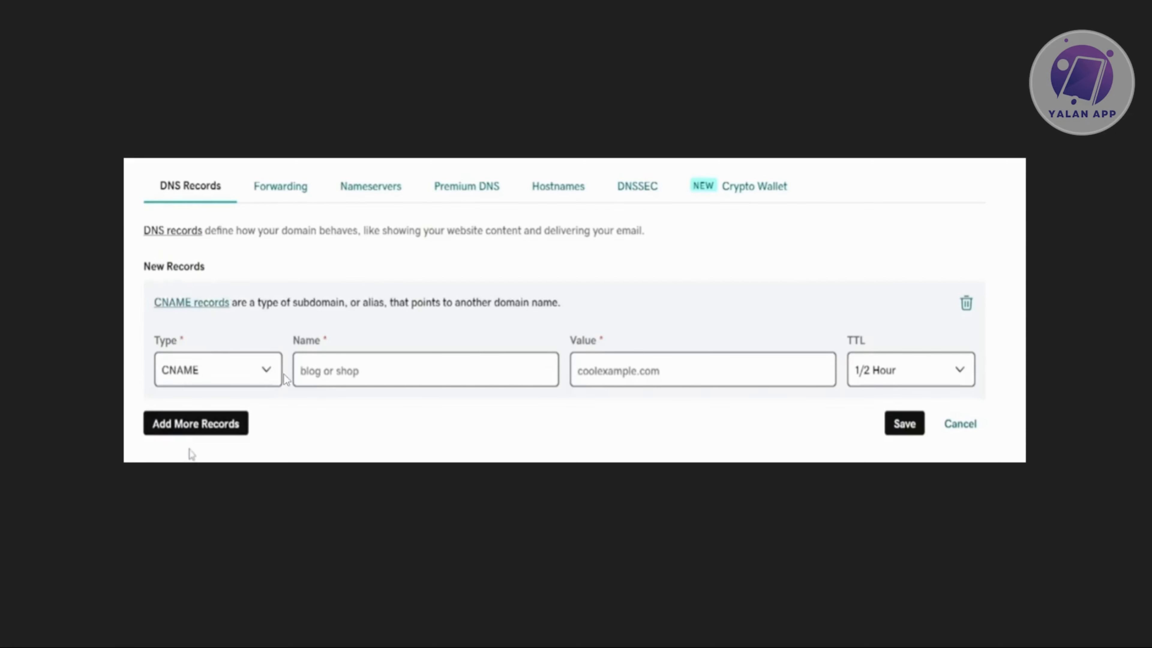
pyautogui.moveTo(141, 402)
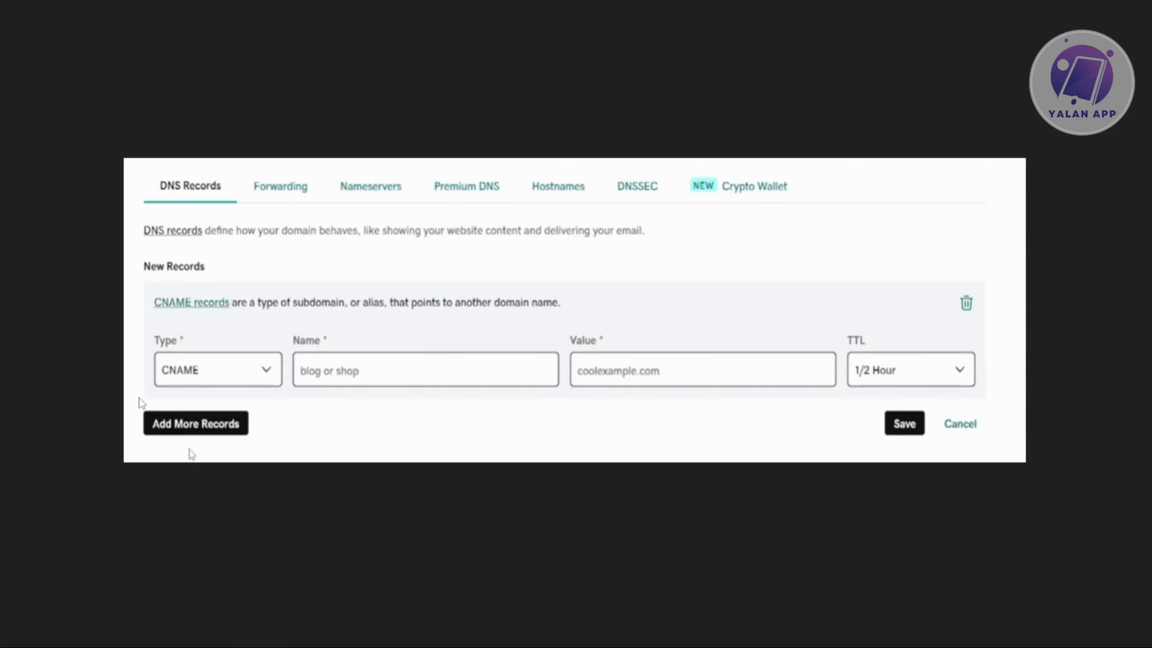
pyautogui.moveTo(1009, 344)
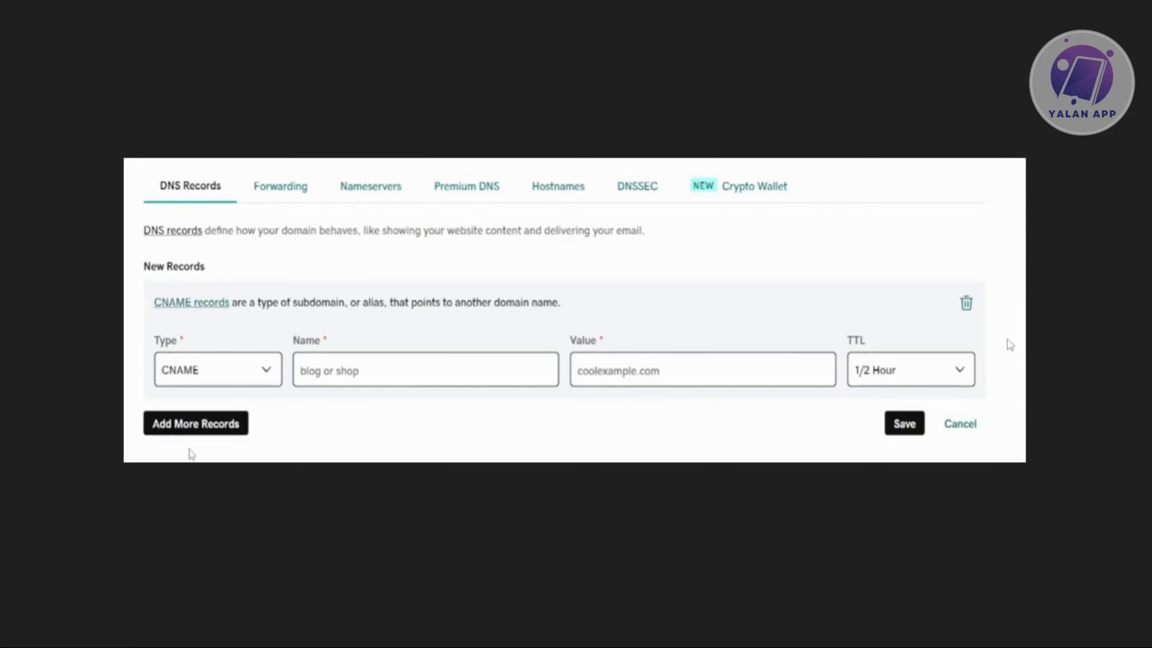
pyautogui.moveTo(515, 394)
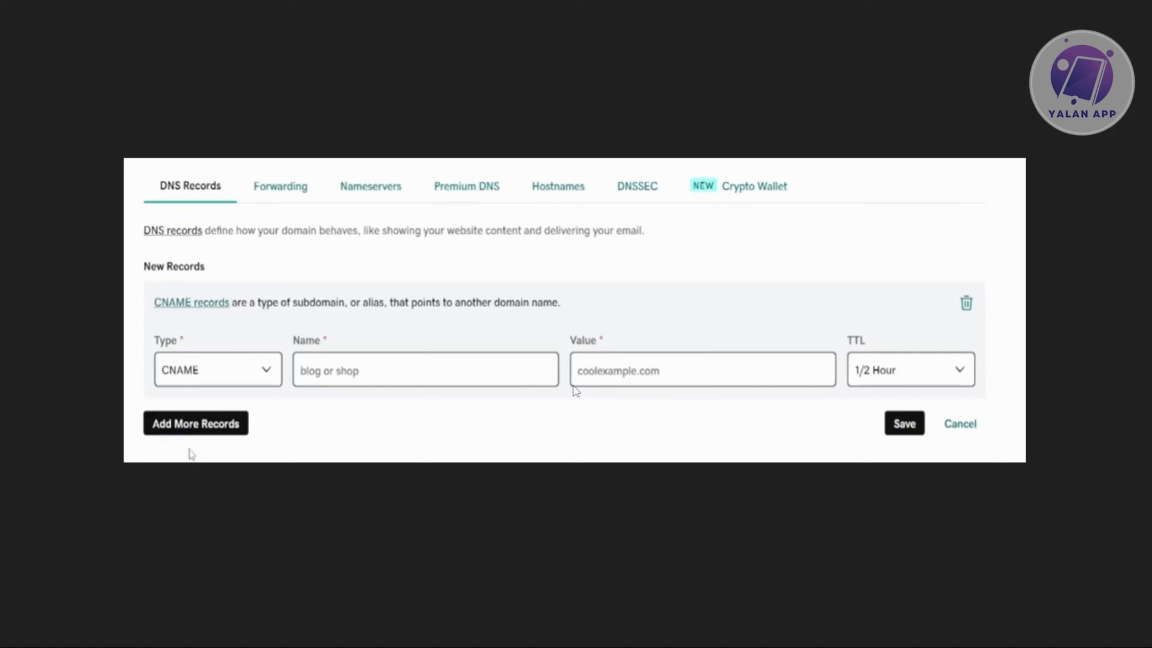
pyautogui.moveTo(359, 380)
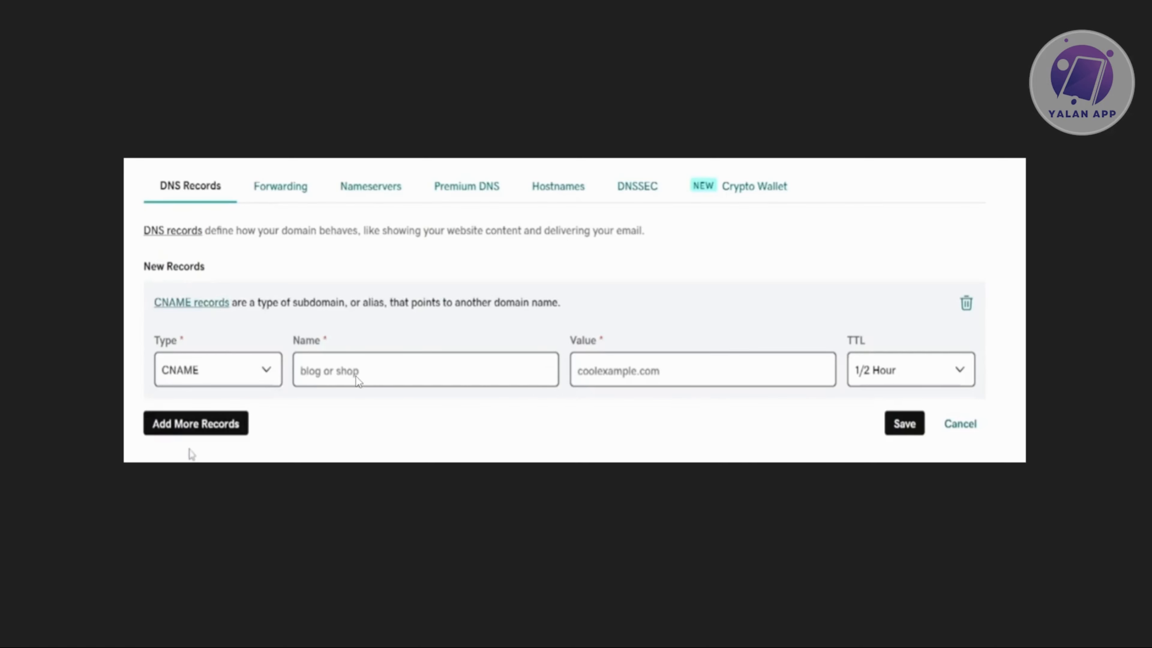
pyautogui.moveTo(1045, 318)
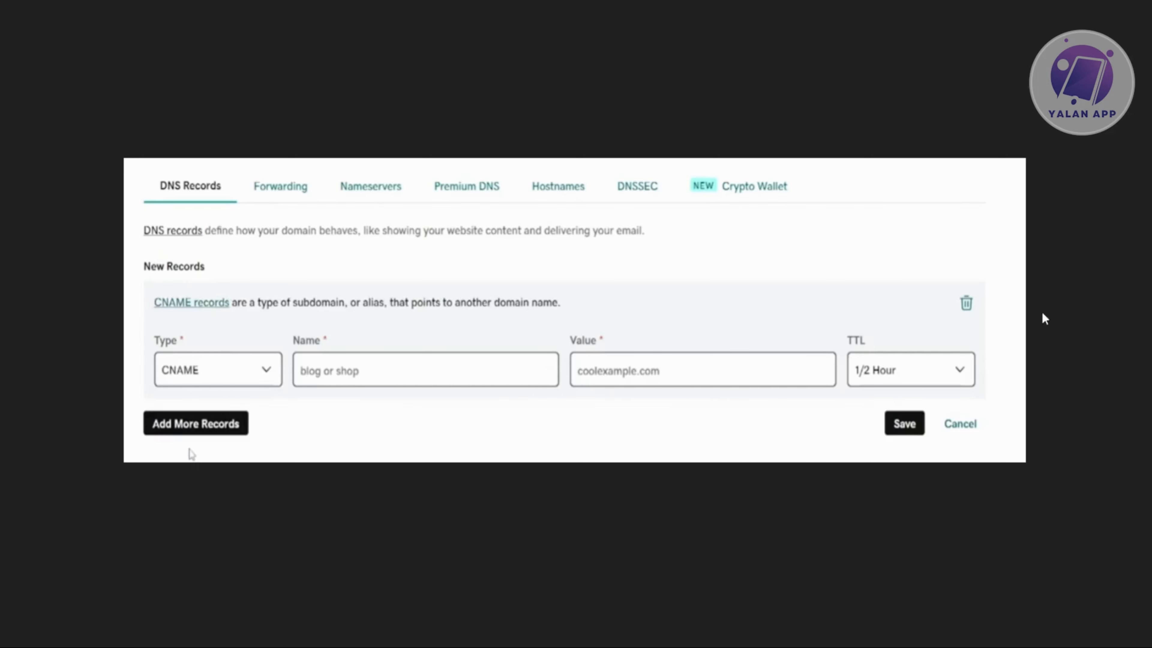
pyautogui.moveTo(1093, 471)
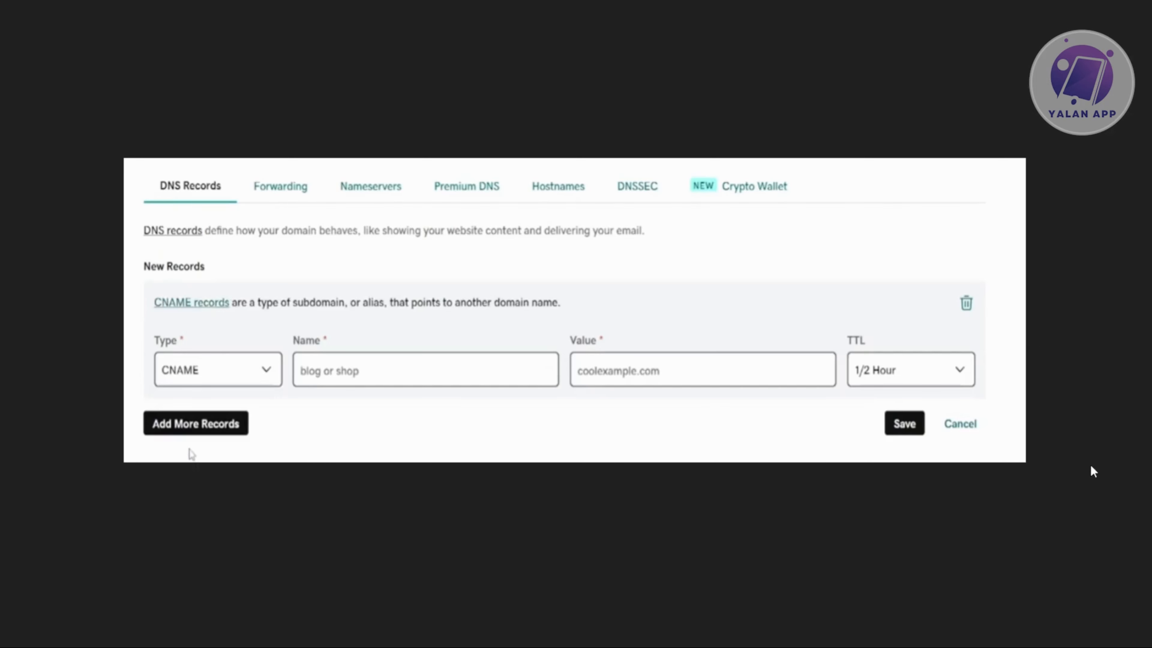
pyautogui.moveTo(976, 490)
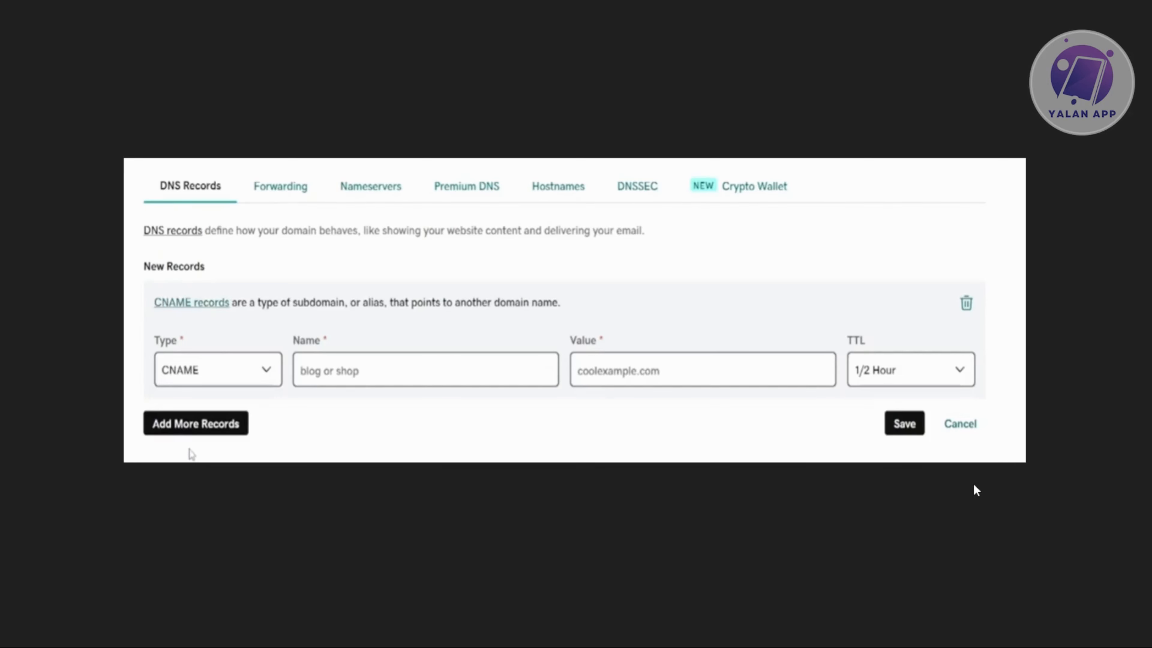
pyautogui.moveTo(908, 446)
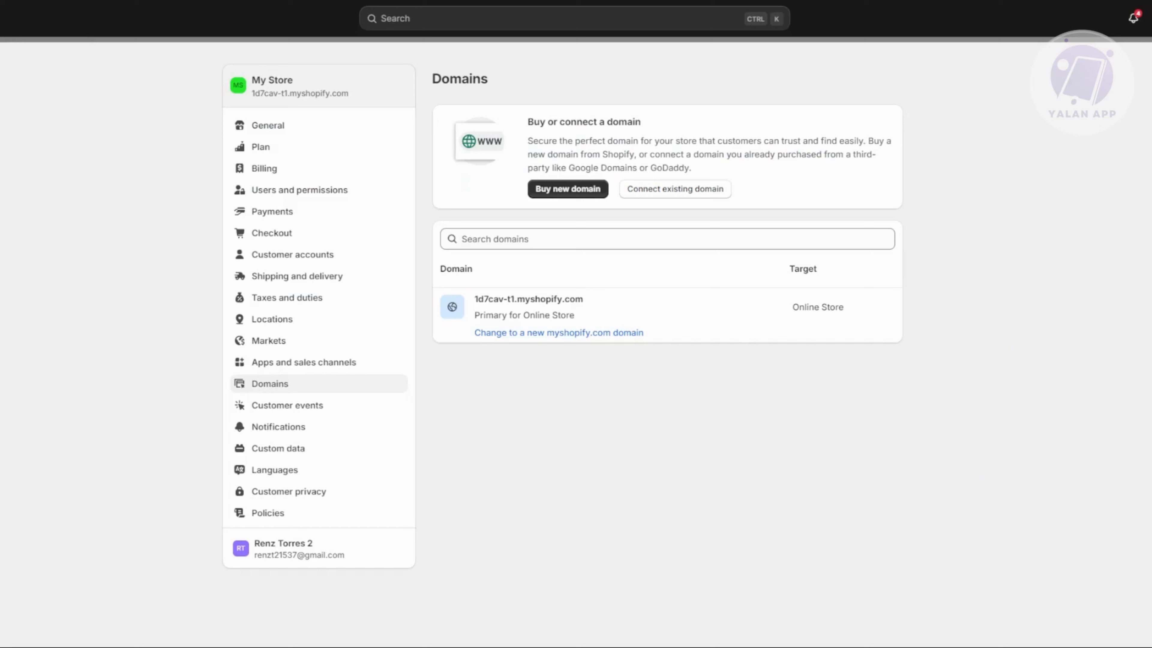
pyautogui.moveTo(696, 429)
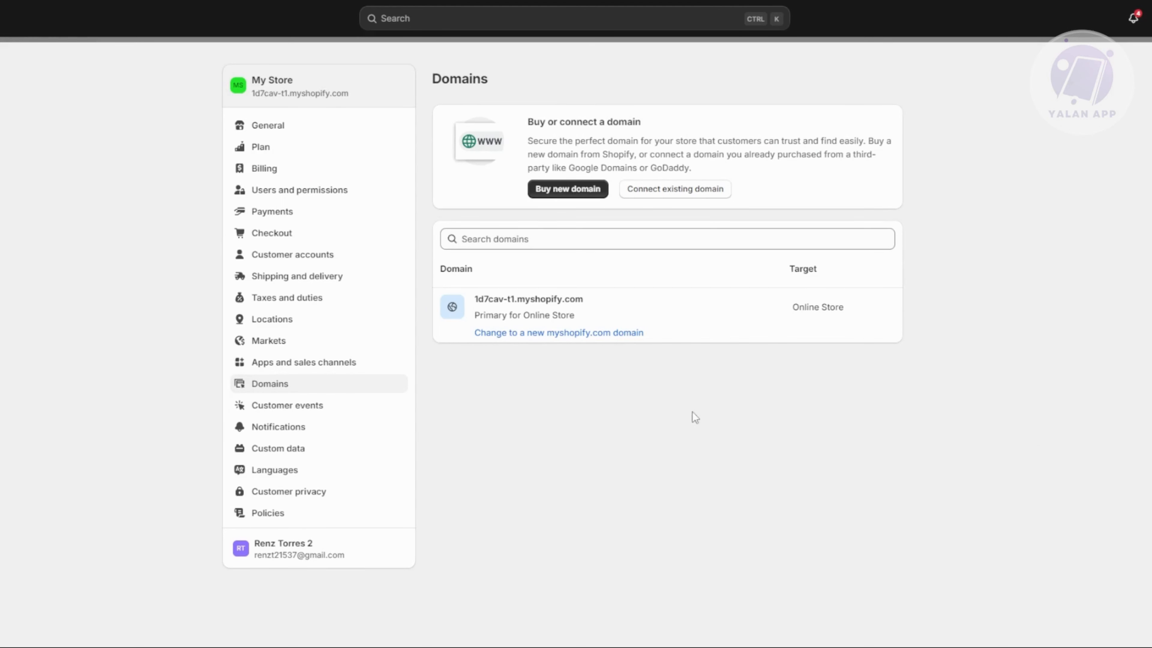
pyautogui.moveTo(648, 543)
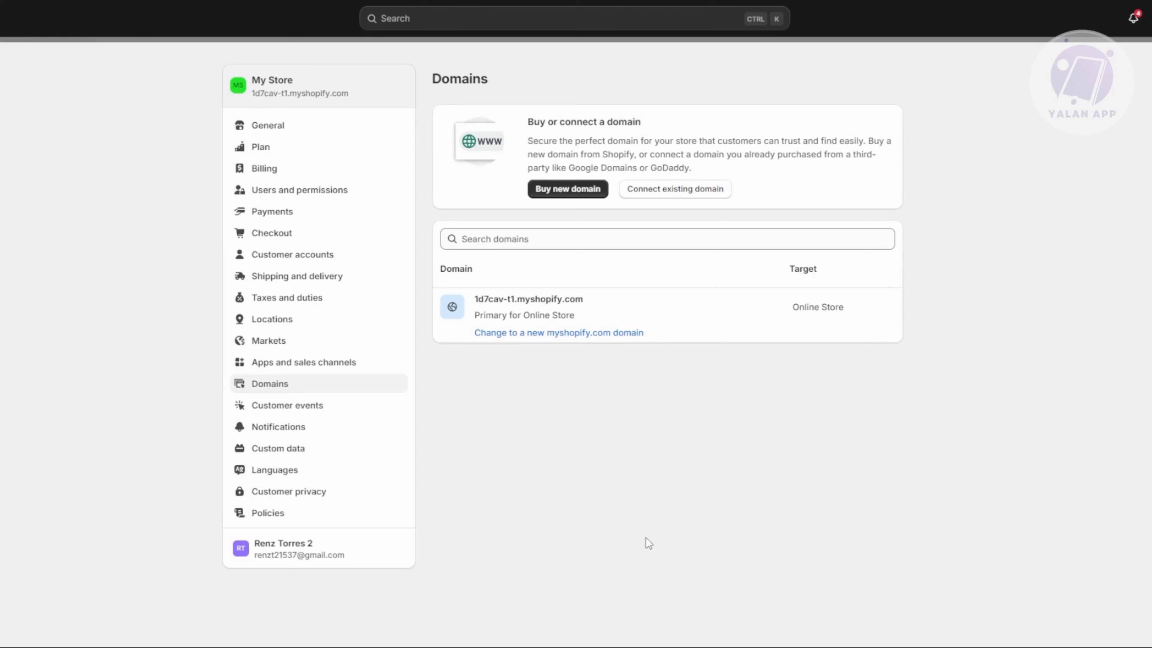
pyautogui.moveTo(627, 550)
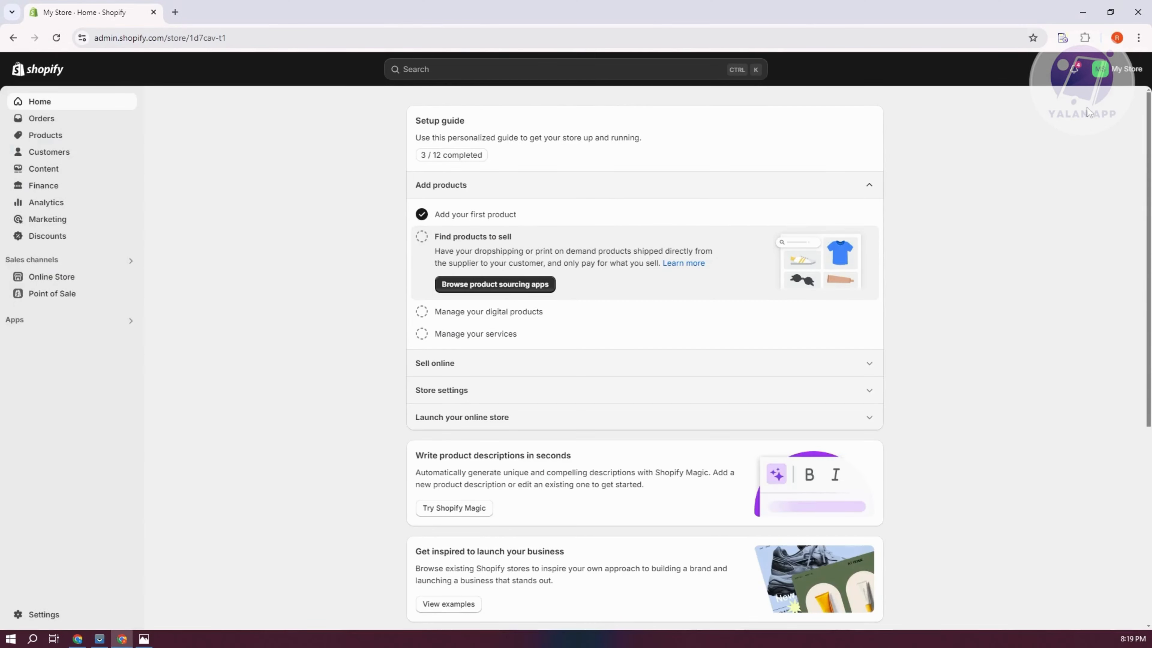
# - Launch the Shopify Help Center from the My Store account menu
pyautogui.click(1100, 69)
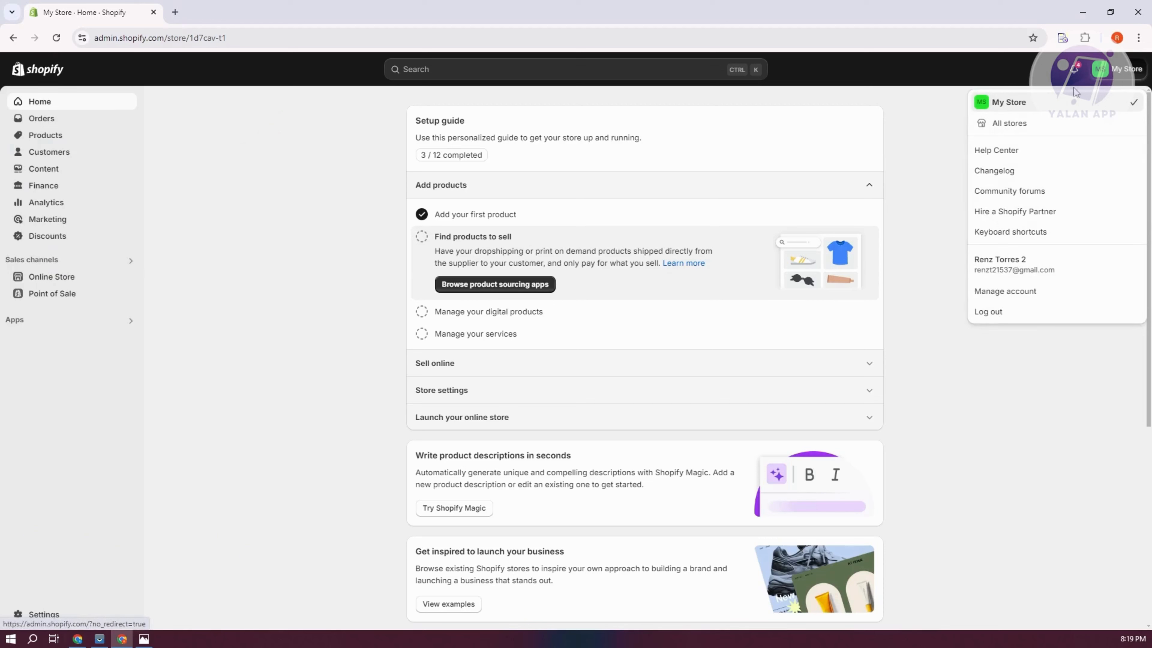
pyautogui.moveTo(1018, 122)
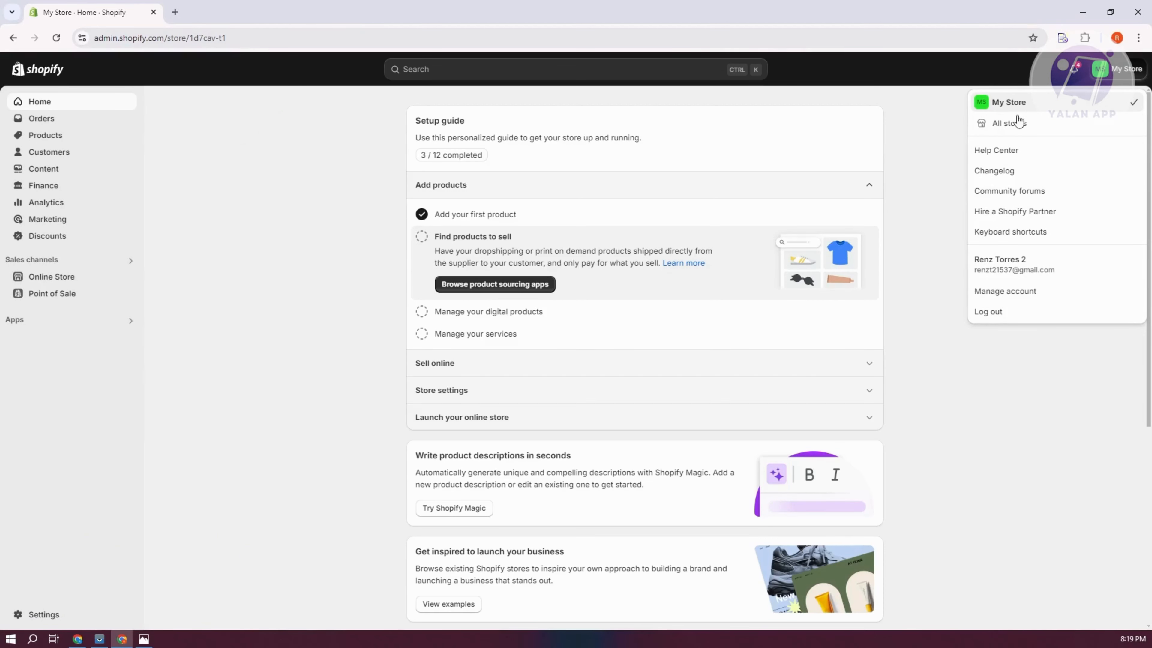
pyautogui.click(996, 150)
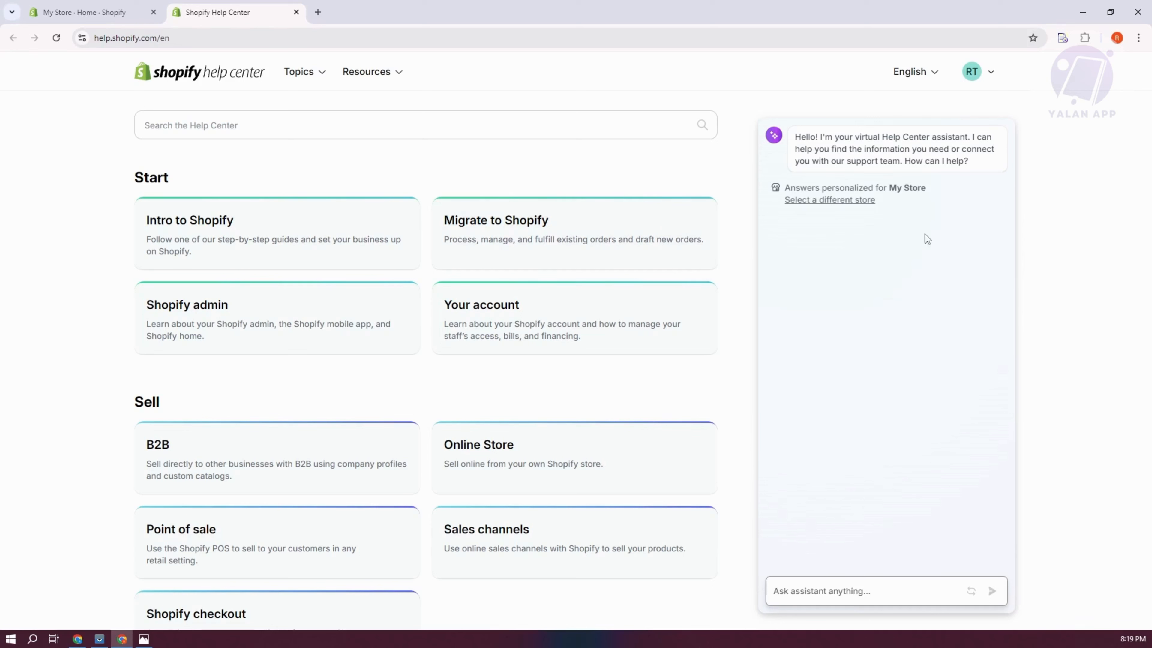
# - Send the assistant the message 'i want to chat with a representative'
pyautogui.click(881, 591)
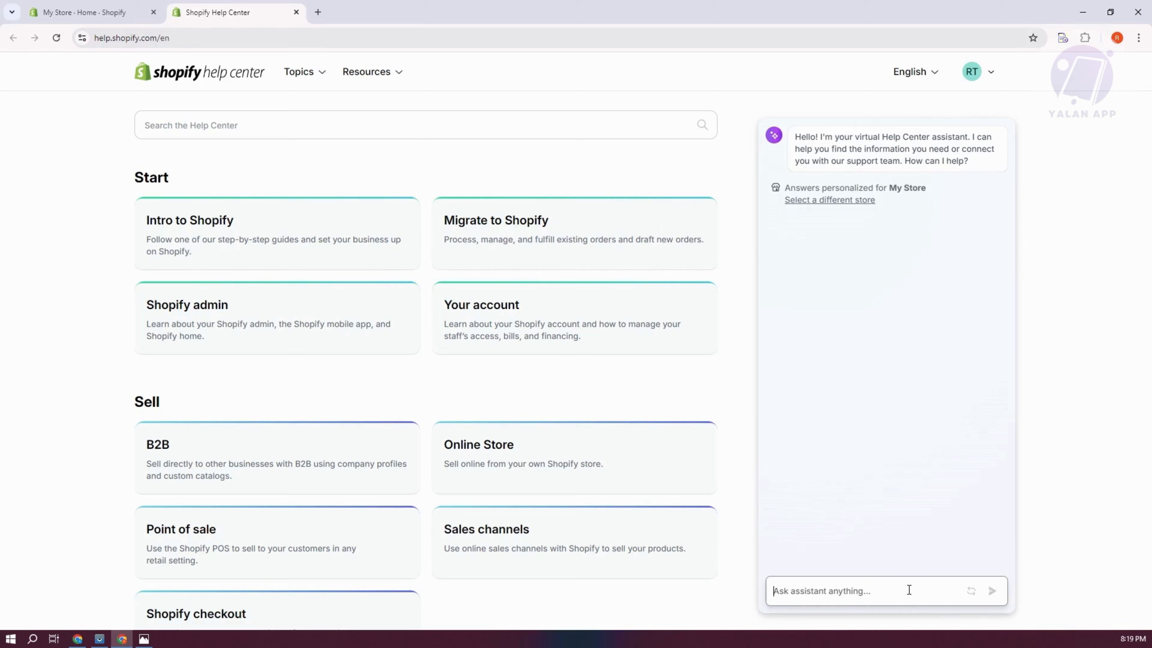
pyautogui.write('i want to ch')
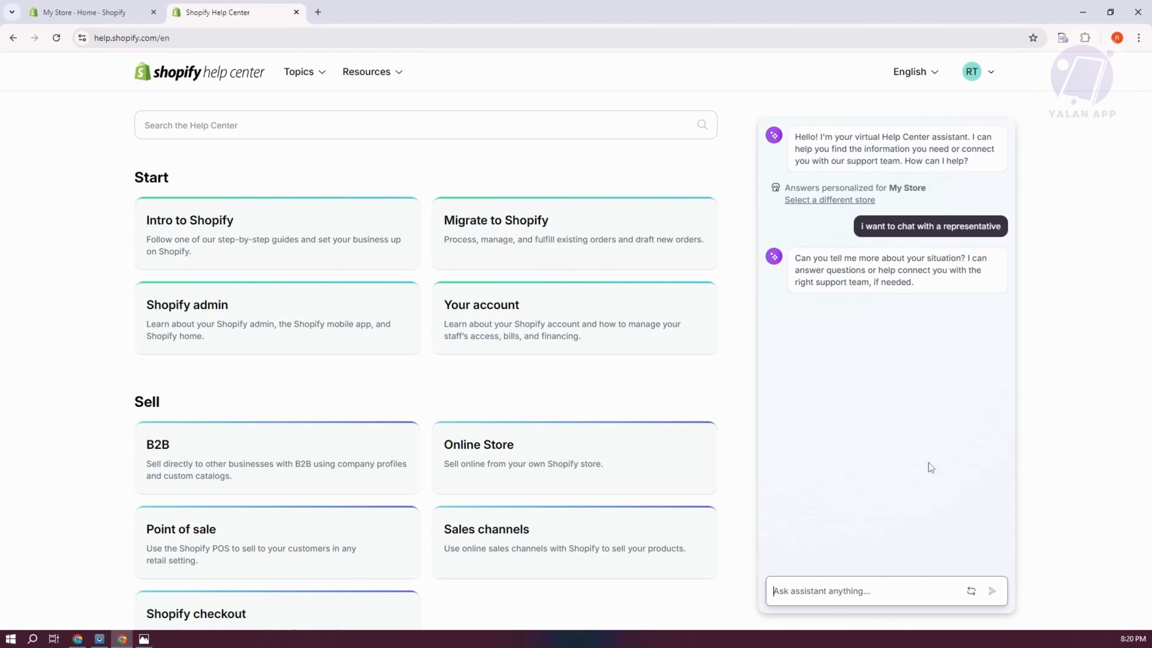
pyautogui.click(844, 591)
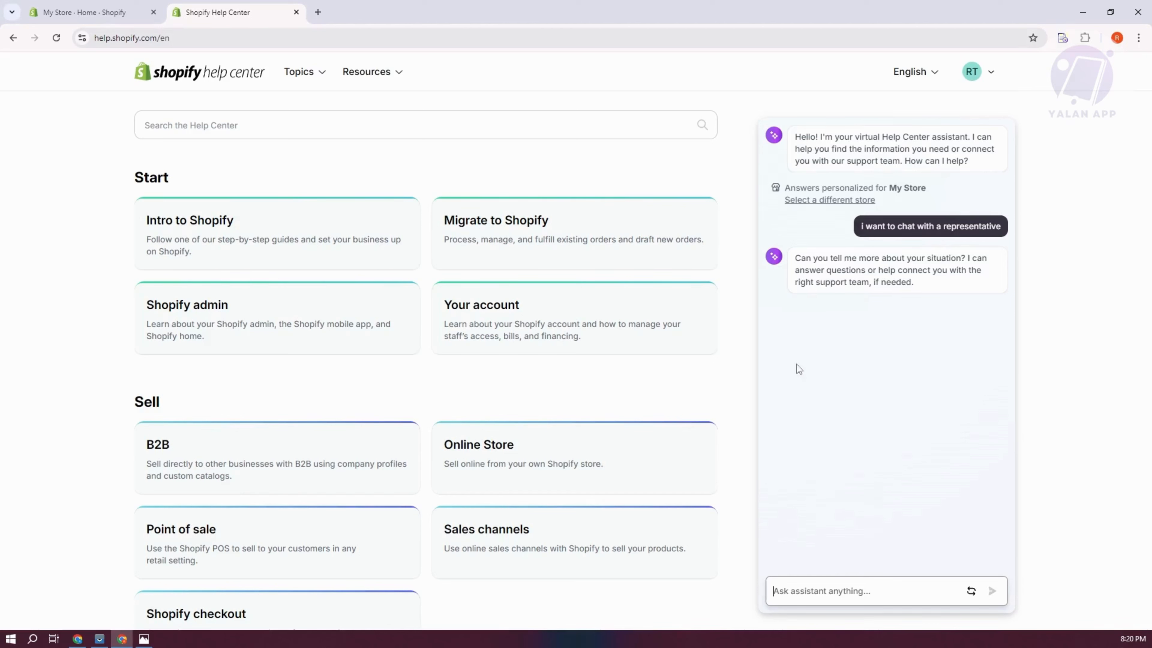
pyautogui.moveTo(773, 285)
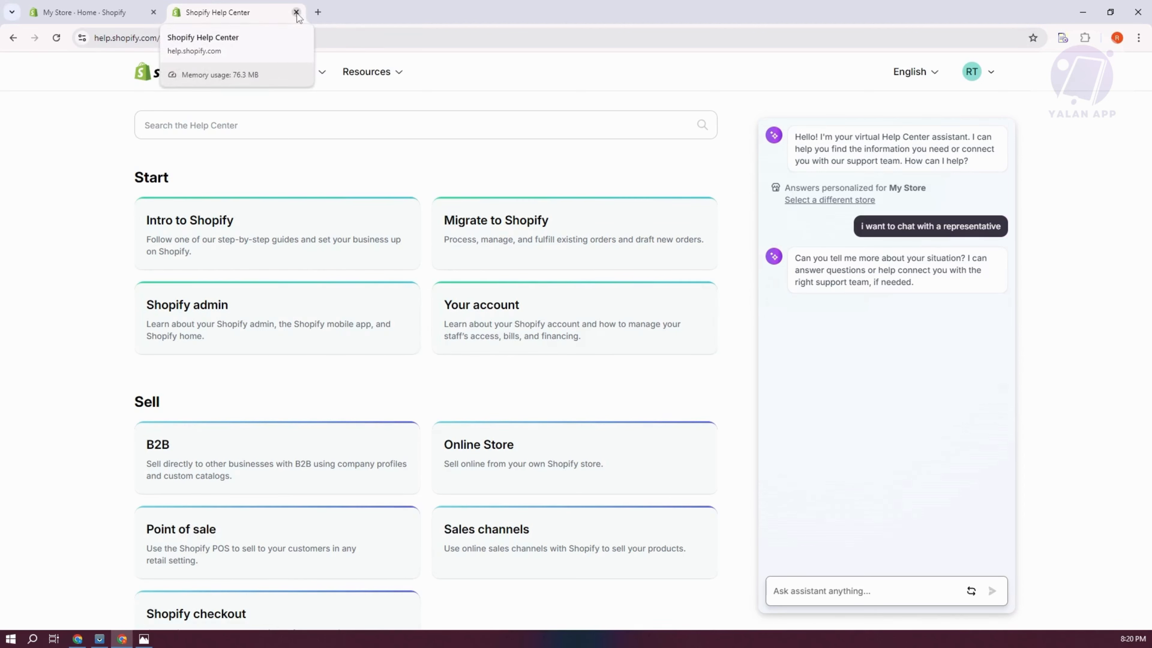
pyautogui.moveTo(81, 12)
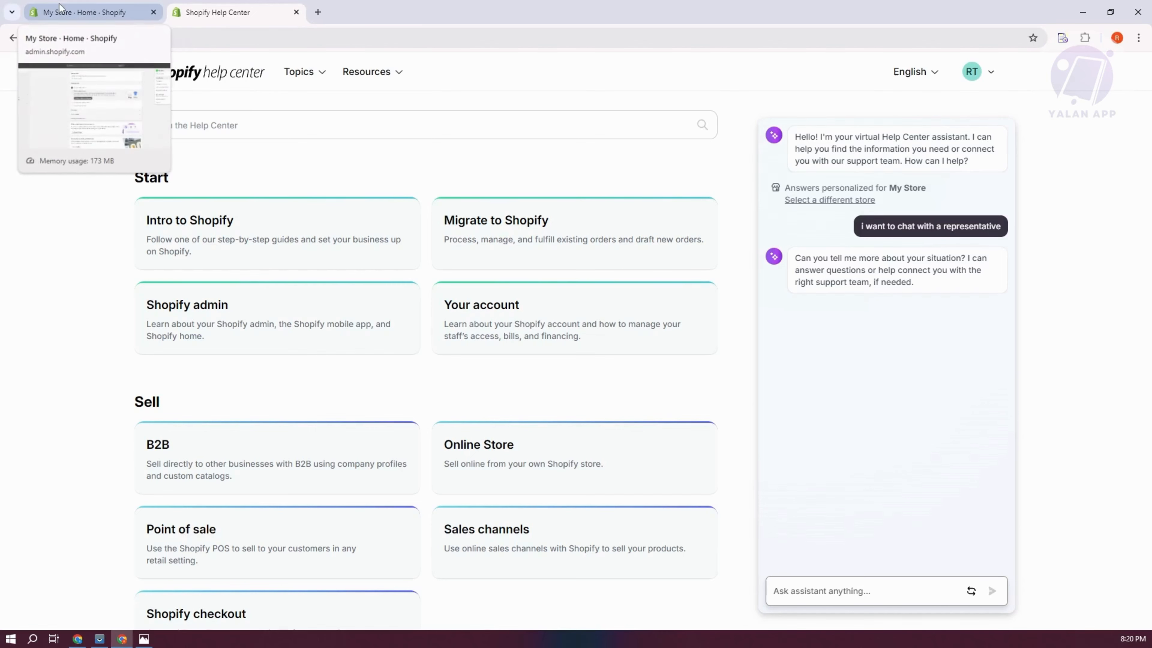
# - Go back to the My Store Home tab and close the Help Center tab
pyautogui.click(81, 12)
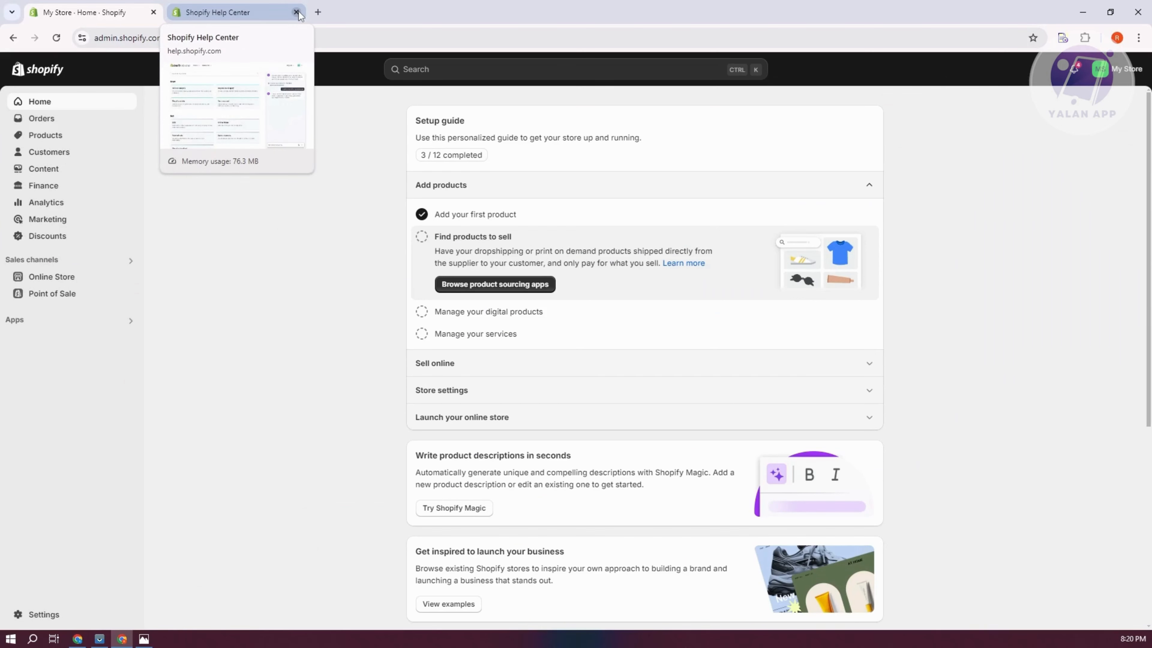
pyautogui.click(297, 12)
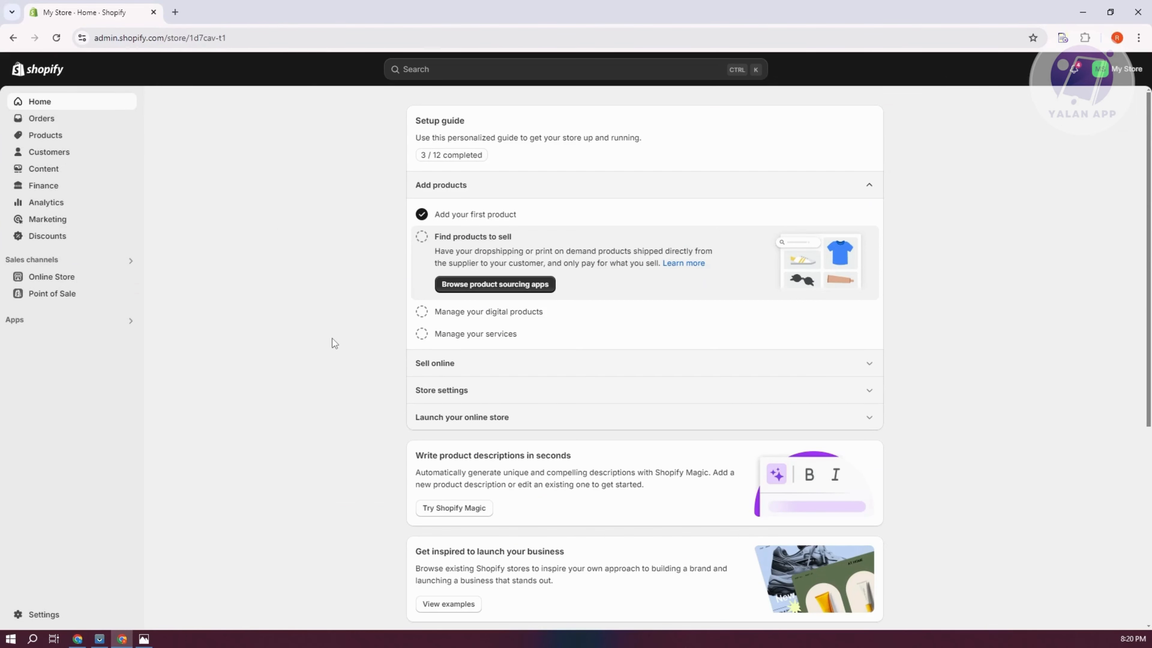